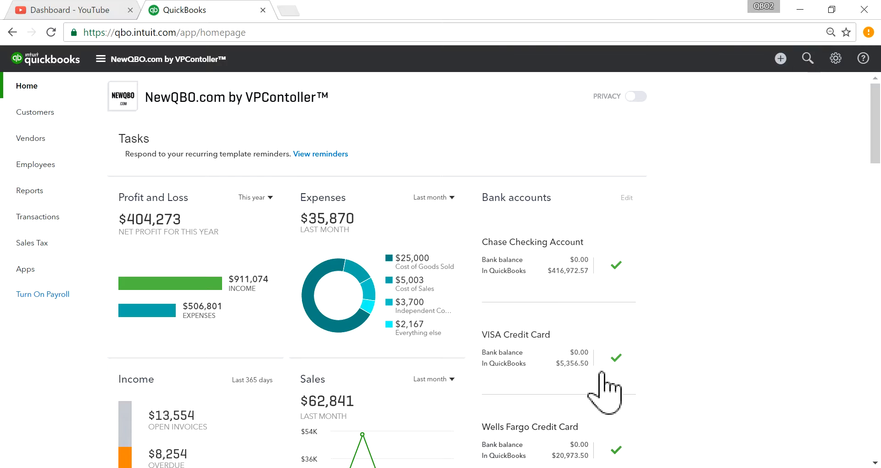
{"action": "mouse_move", "coordinate": [39, 113]}
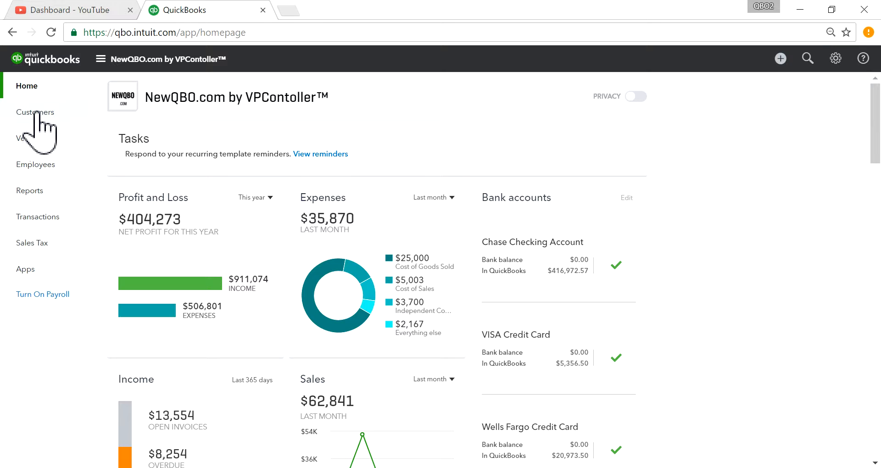
Go to the Customers list from the left navigation
{"action": "left_click", "coordinate": [35, 112]}
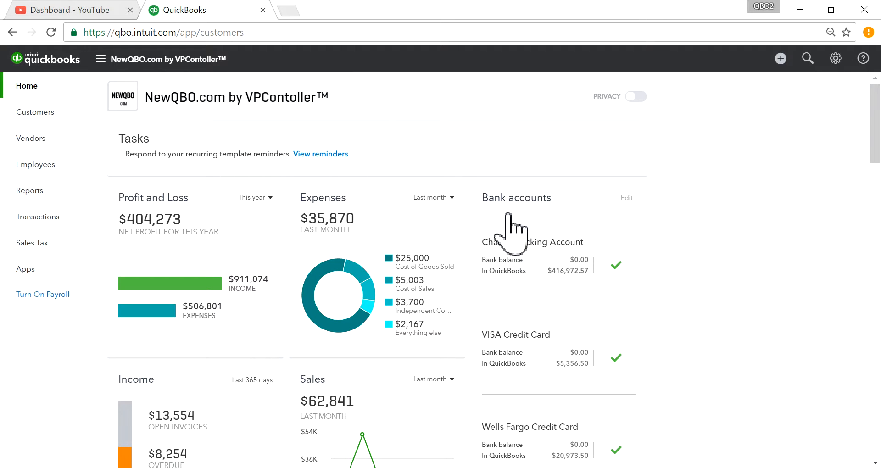
{"action": "left_click", "coordinate": [35, 112]}
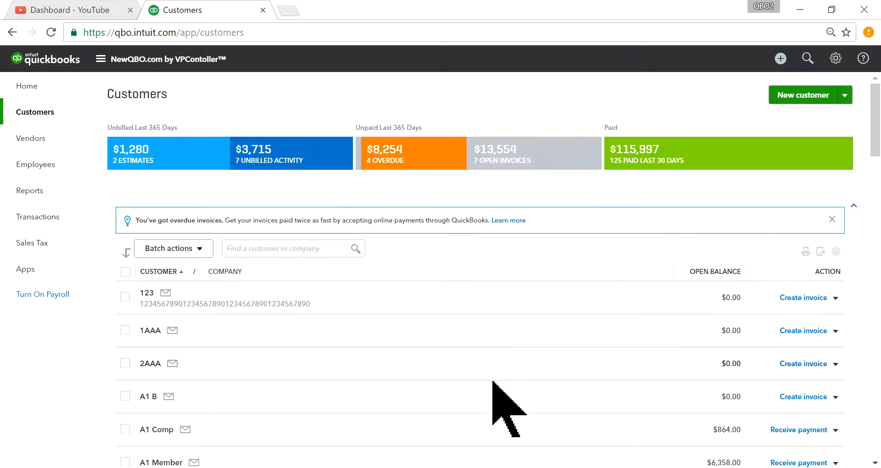
{"action": "mouse_move", "coordinate": [330, 358]}
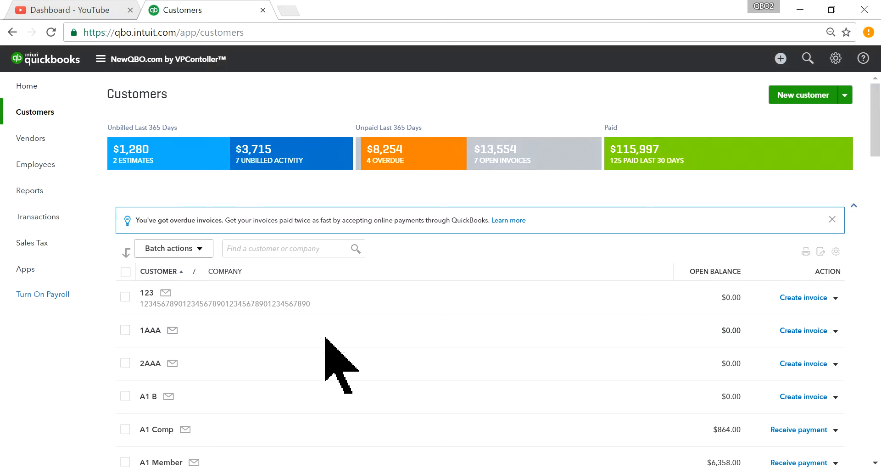
{"action": "mouse_move", "coordinate": [772, 59]}
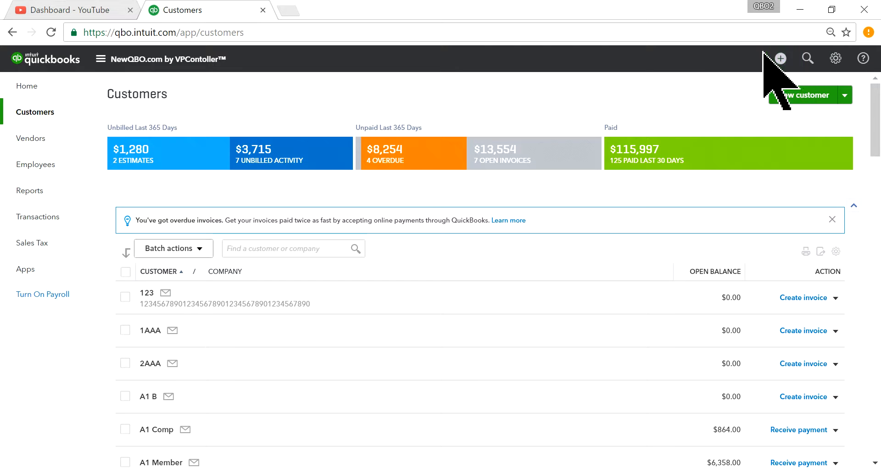
Start a new invoice from the Create menu and load recent invoice 15-00378 for A1 Member
{"action": "left_click", "coordinate": [781, 59]}
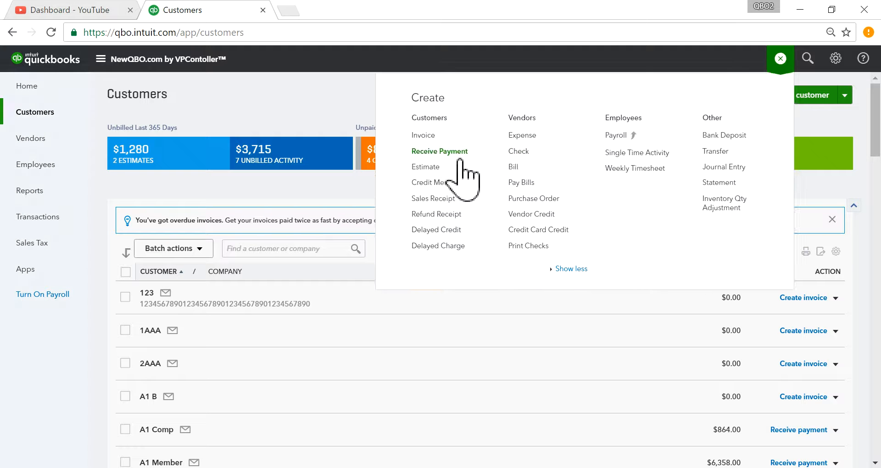
{"action": "left_click", "coordinate": [423, 135]}
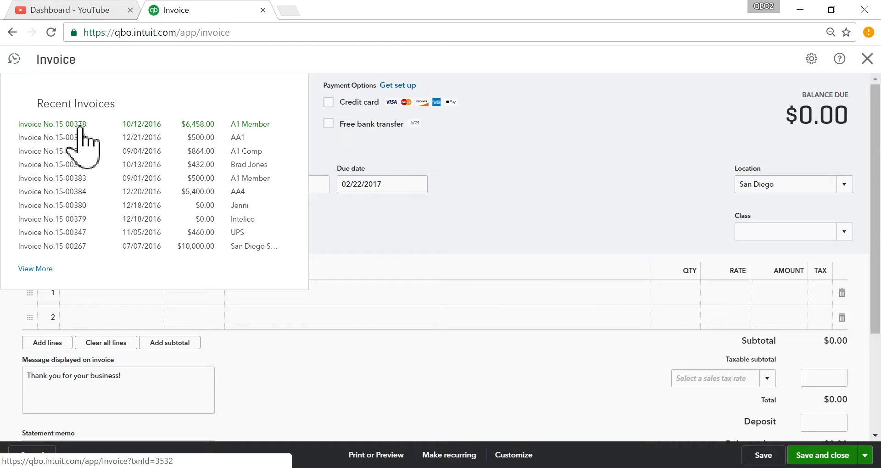
{"action": "mouse_move", "coordinate": [69, 138]}
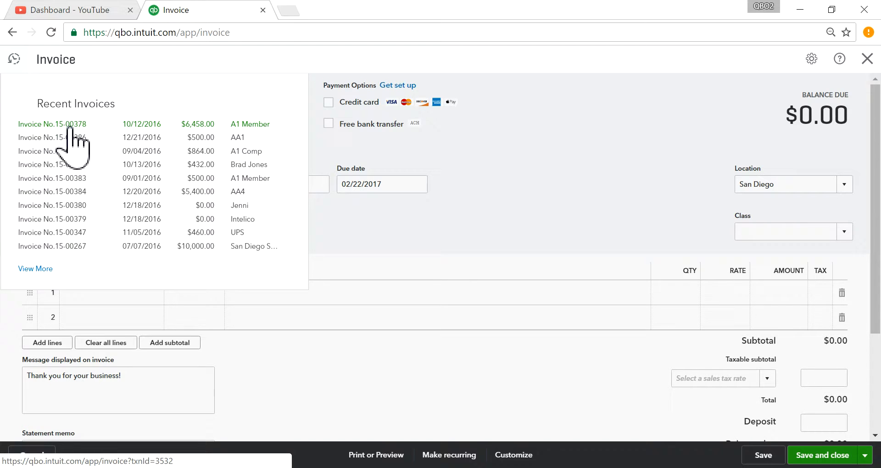
{"action": "left_click", "coordinate": [53, 124]}
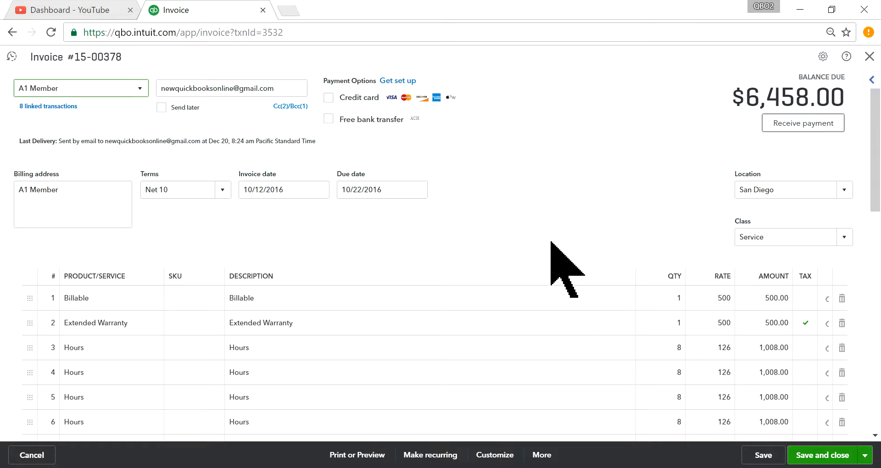
Show the transaction journal for invoice 15-00378 via the More actions menu
{"action": "left_click", "coordinate": [69, 88]}
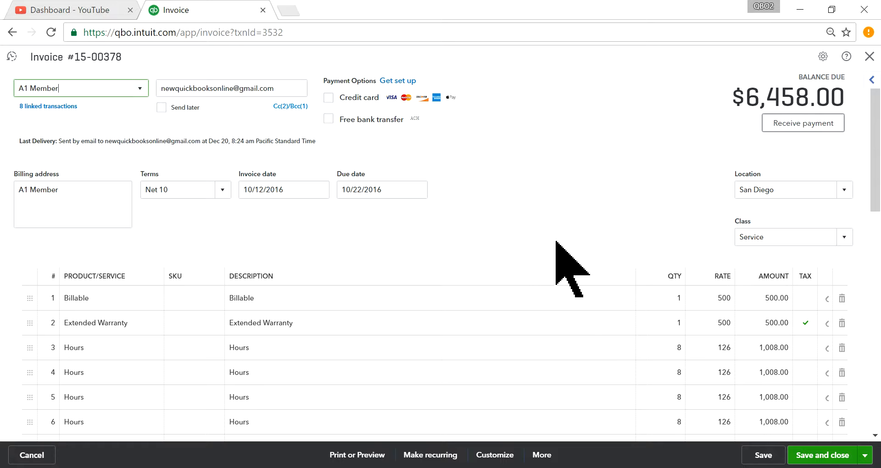
{"action": "mouse_move", "coordinate": [588, 452]}
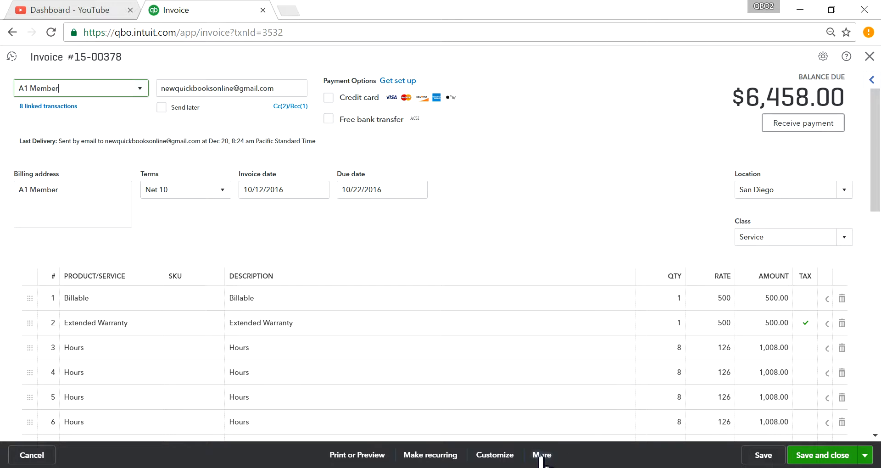
{"action": "left_click", "coordinate": [542, 455]}
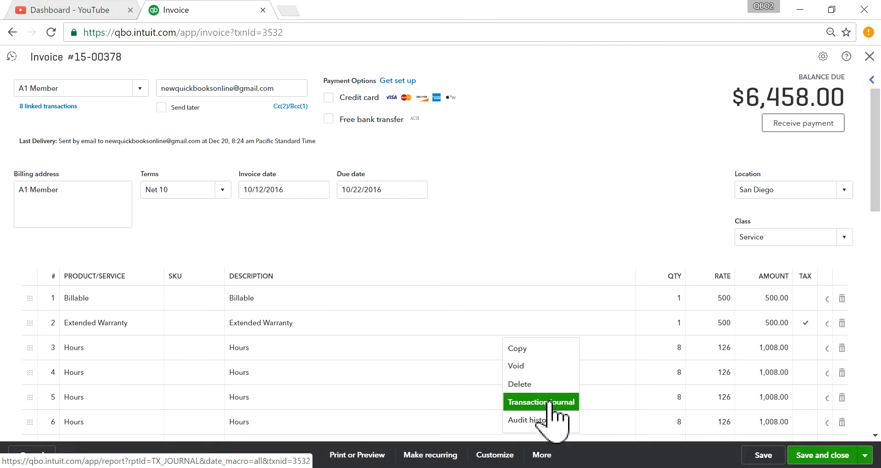
{"action": "left_click", "coordinate": [541, 402]}
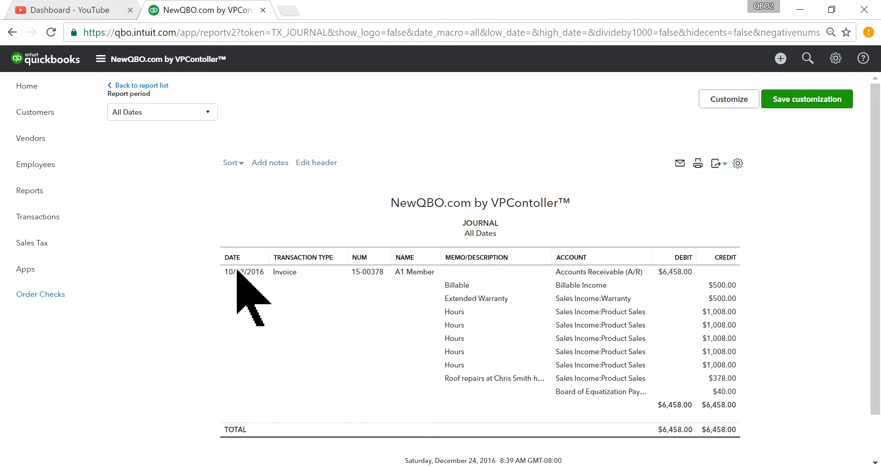
{"action": "mouse_move", "coordinate": [655, 181]}
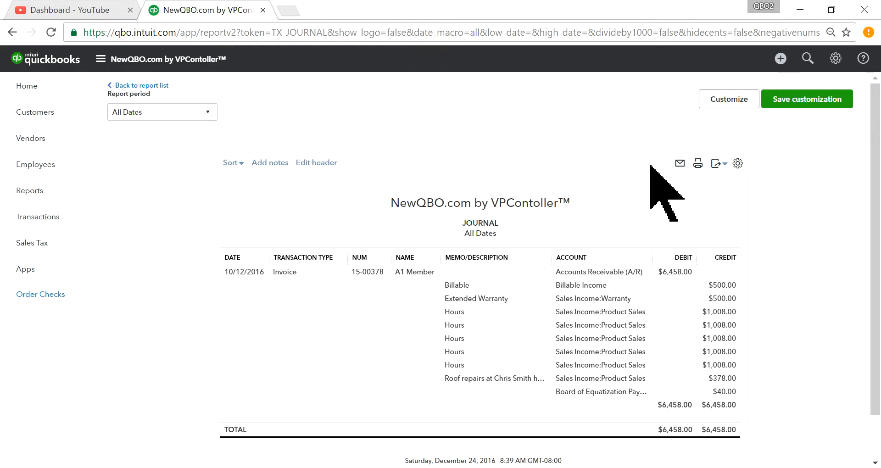
{"action": "mouse_move", "coordinate": [725, 99]}
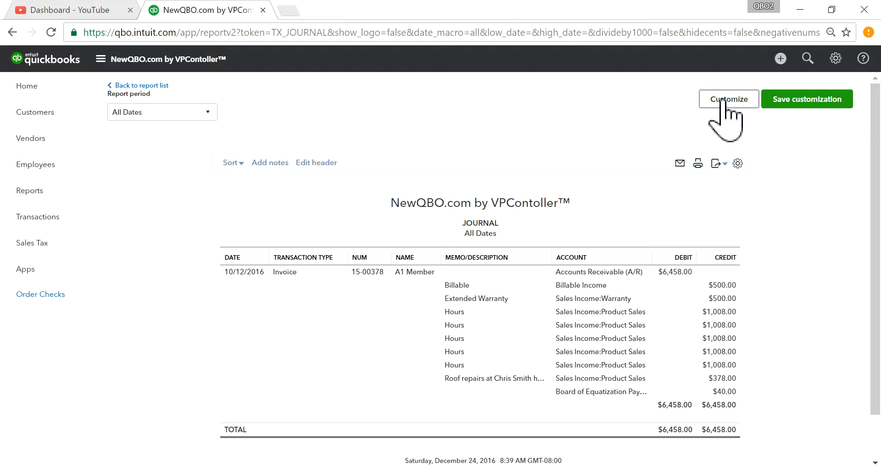
Bring up the report's column list under Customize > Rows/Columns
{"action": "left_click", "coordinate": [729, 100]}
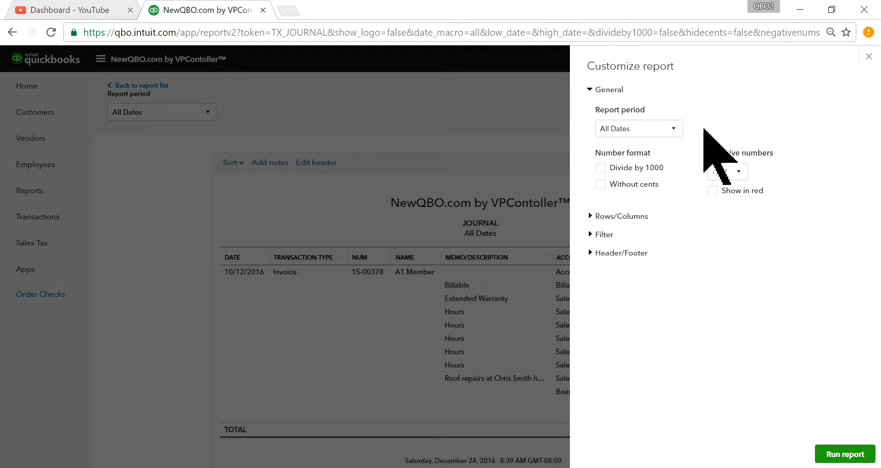
{"action": "left_click", "coordinate": [620, 215]}
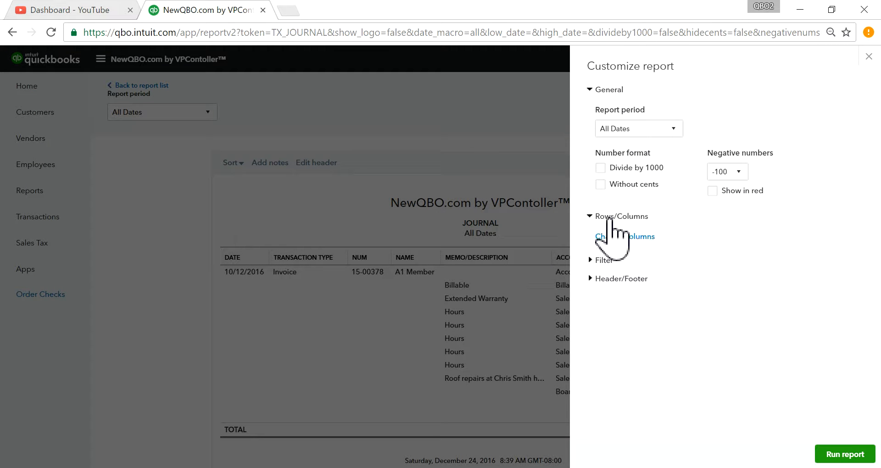
{"action": "left_click", "coordinate": [625, 237]}
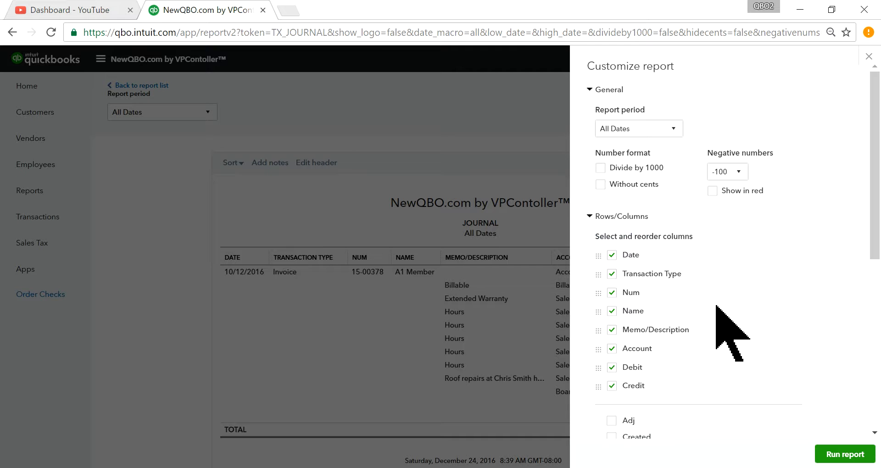
{"action": "scroll", "scroll_direction": "down", "scroll_amount": 3}
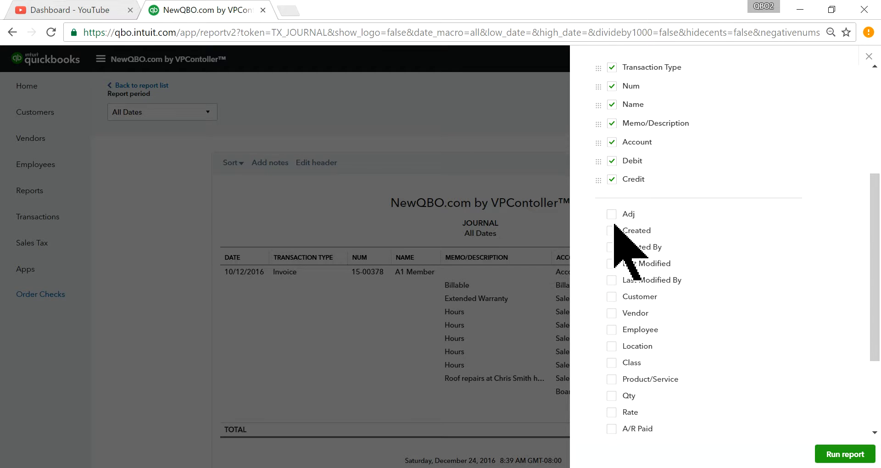
Tick the Created and Created By audit columns and rerun the journal report
{"action": "left_click", "coordinate": [612, 230]}
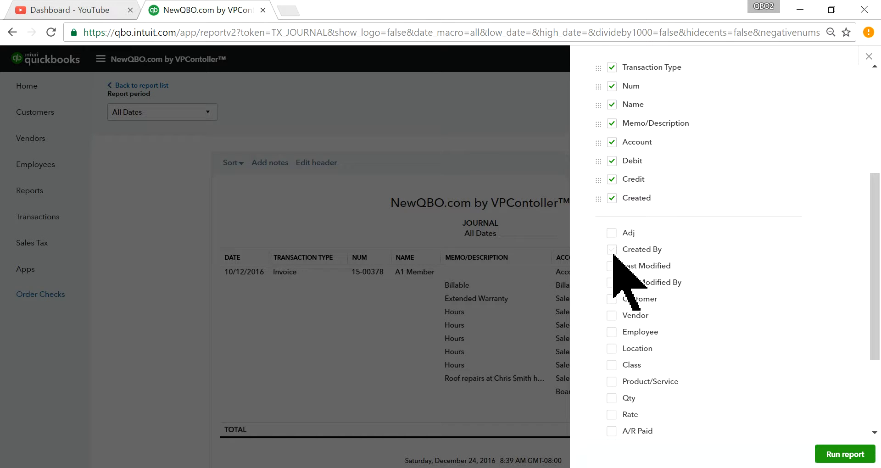
{"action": "left_click", "coordinate": [611, 249]}
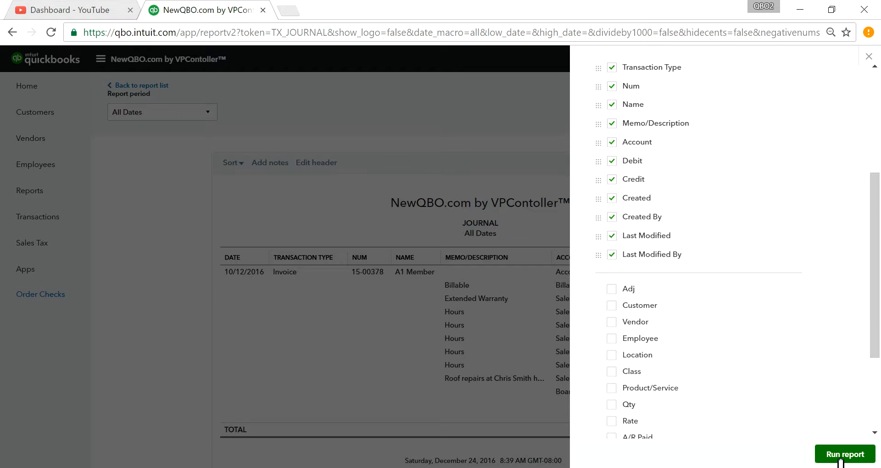
{"action": "left_click", "coordinate": [844, 454]}
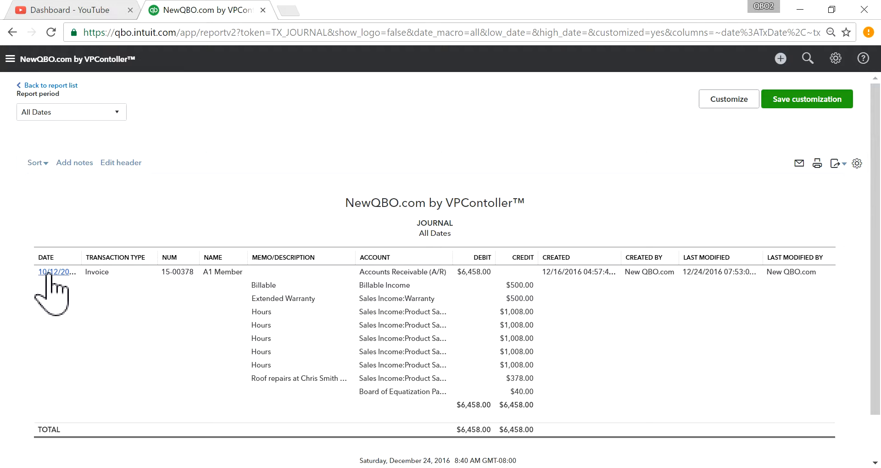
Reopen invoice 15-00378 from the report and change its date to 10/19/2016
{"action": "left_click", "coordinate": [53, 272]}
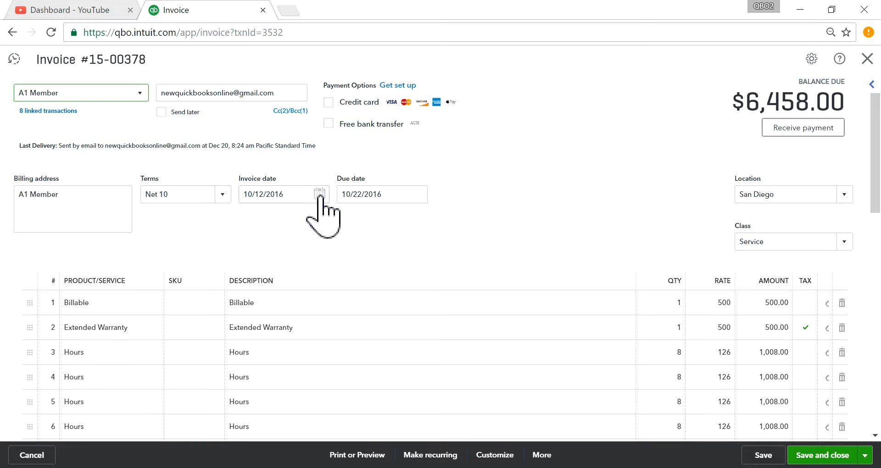
{"action": "left_click", "coordinate": [319, 193]}
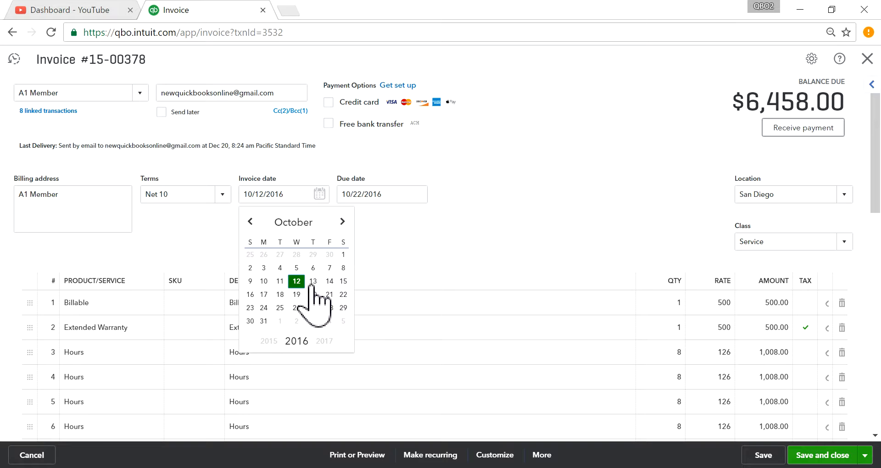
{"action": "left_click", "coordinate": [296, 295]}
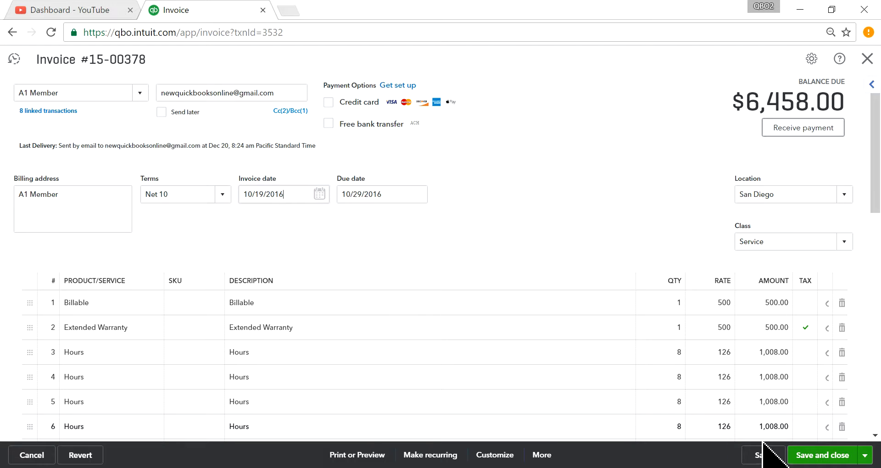
Save the invoice, confirming the online-invoice and linked-transaction warnings, and return to its transaction journal
{"action": "left_click", "coordinate": [833, 455]}
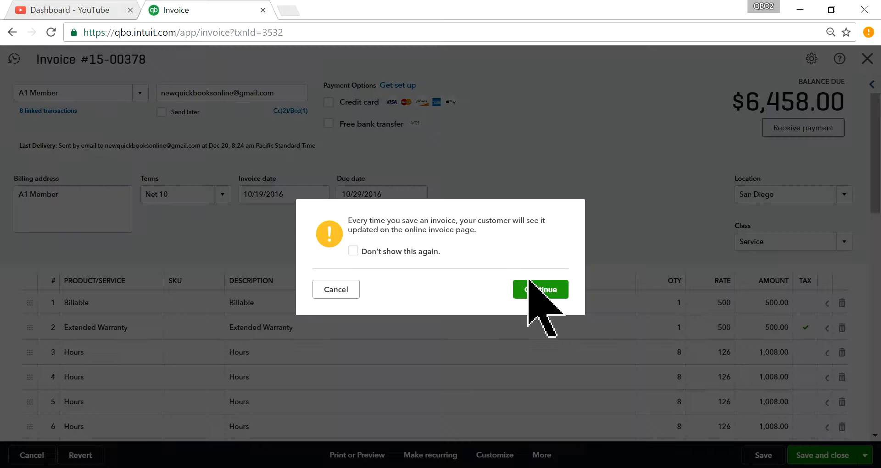
{"action": "left_click", "coordinate": [540, 289]}
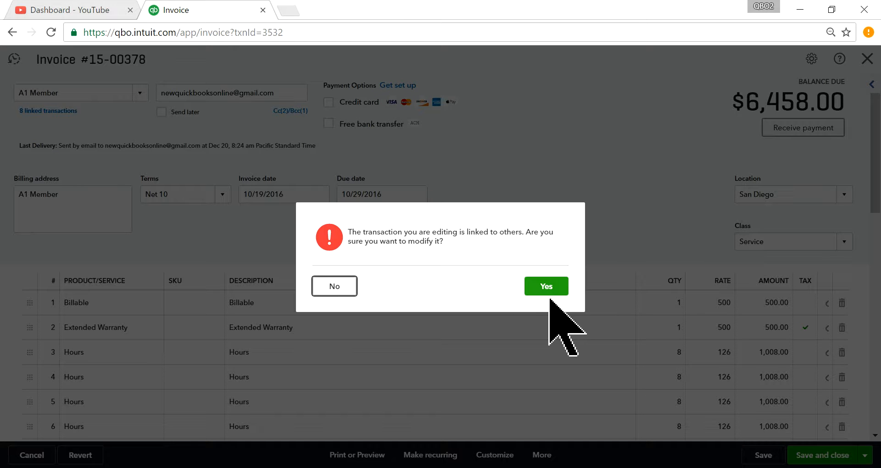
{"action": "left_click", "coordinate": [546, 286]}
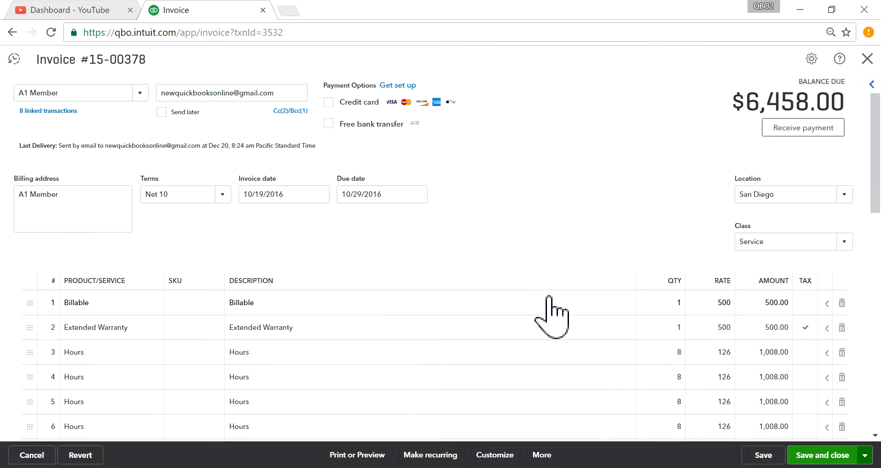
{"action": "left_click", "coordinate": [824, 454]}
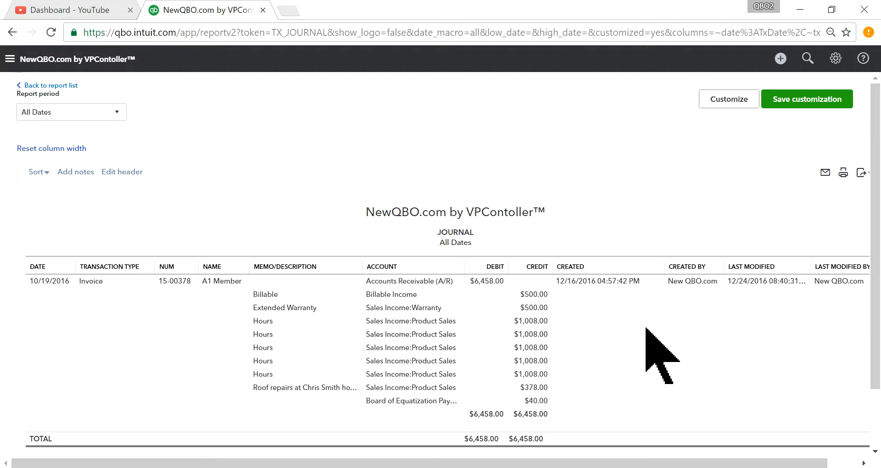
{"action": "mouse_move", "coordinate": [580, 423]}
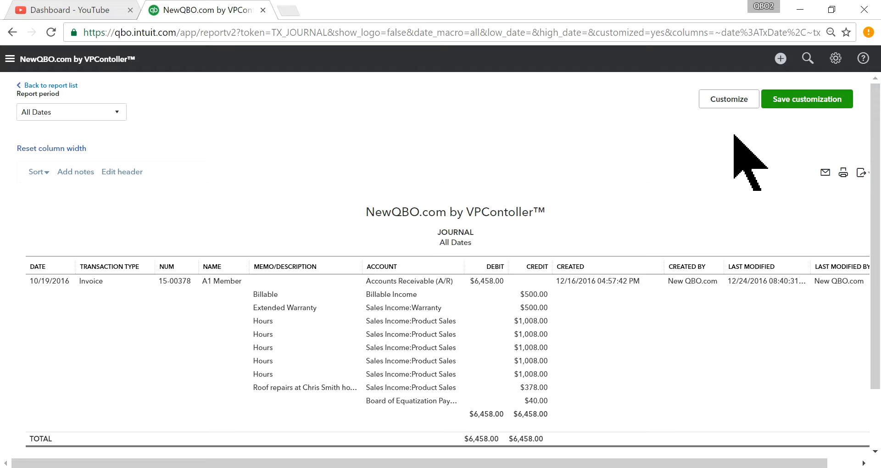
Bring up the journal report's column list under Customize > Rows/Columns to untick unneeded columns
{"action": "left_click", "coordinate": [729, 99]}
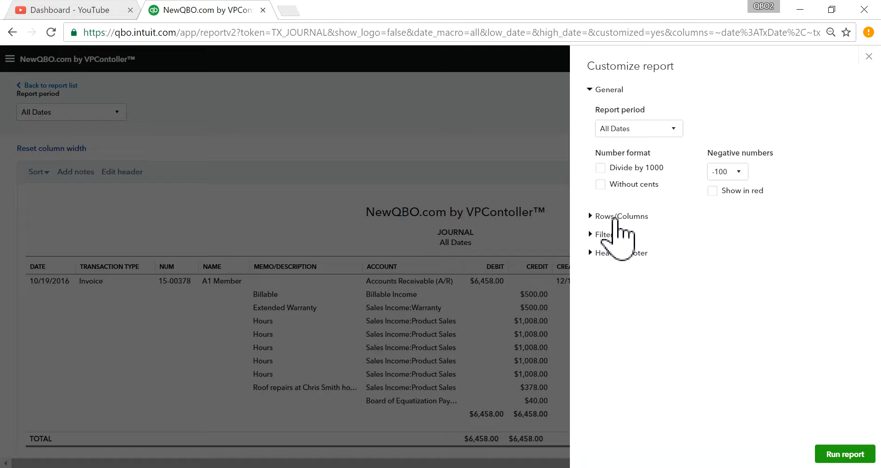
{"action": "left_click", "coordinate": [621, 216]}
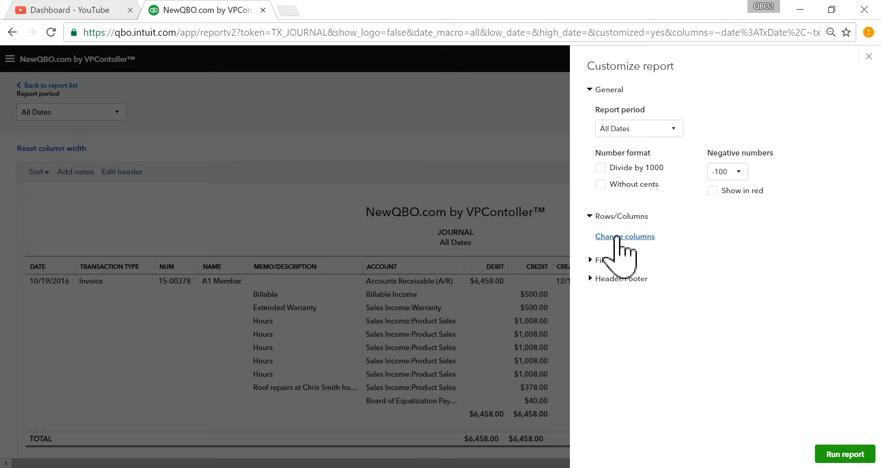
{"action": "left_click", "coordinate": [625, 236]}
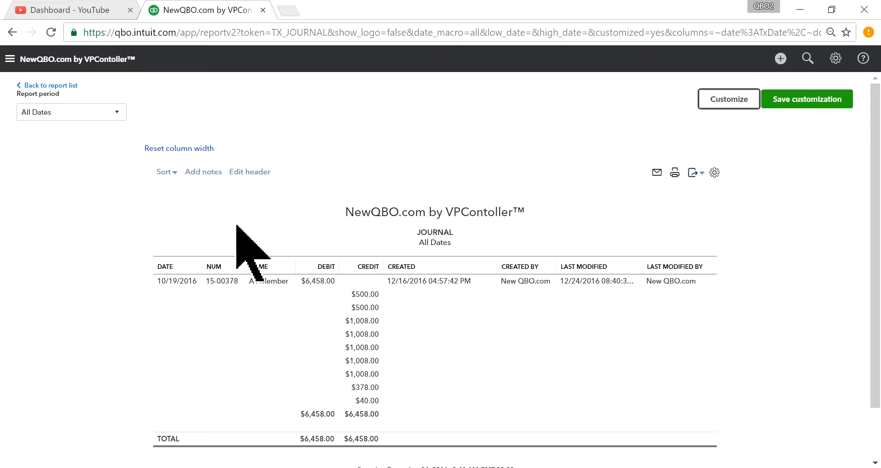
{"action": "mouse_move", "coordinate": [419, 292]}
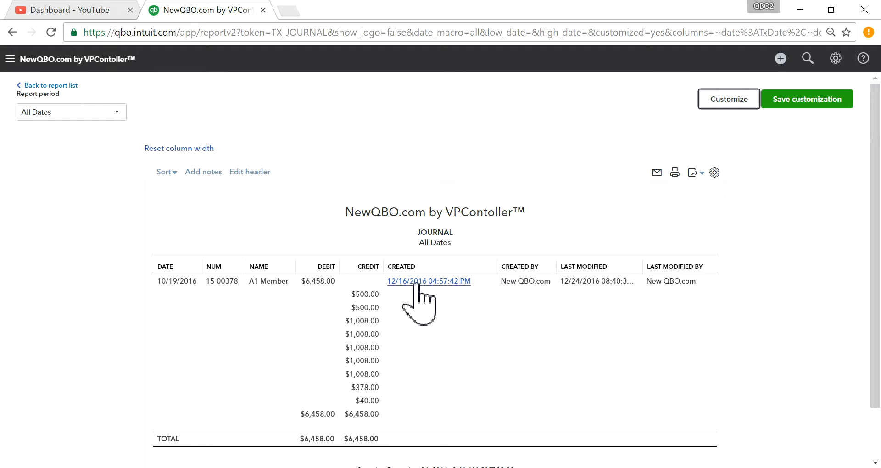
{"action": "mouse_move", "coordinate": [176, 281]}
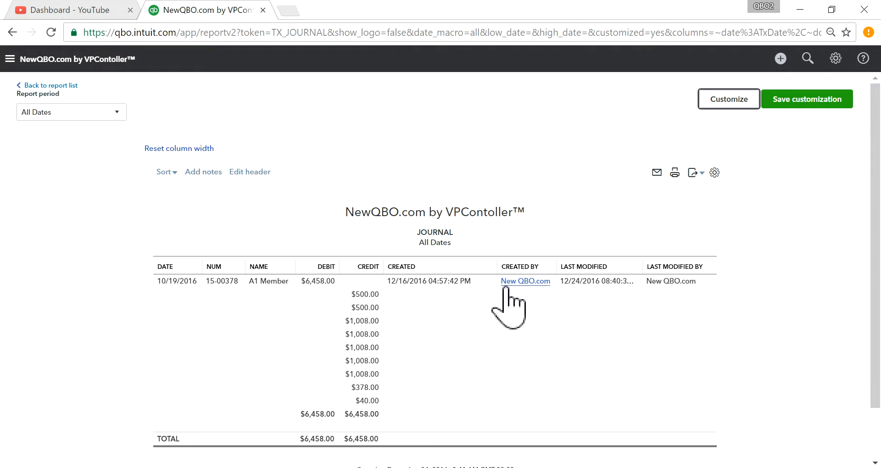
{"action": "mouse_move", "coordinate": [538, 297]}
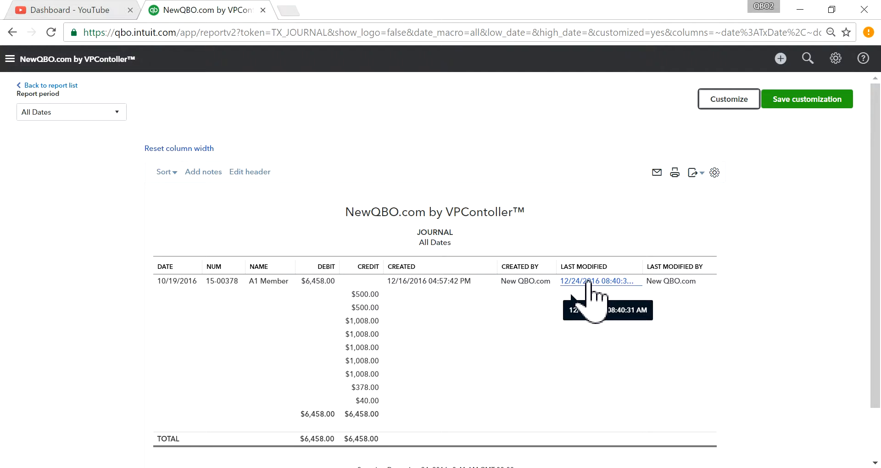
{"action": "mouse_move", "coordinate": [582, 304]}
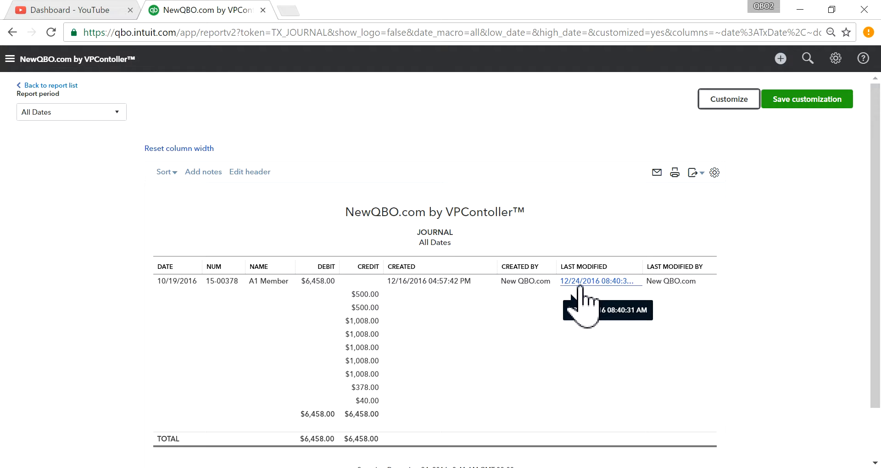
{"action": "mouse_move", "coordinate": [672, 285]}
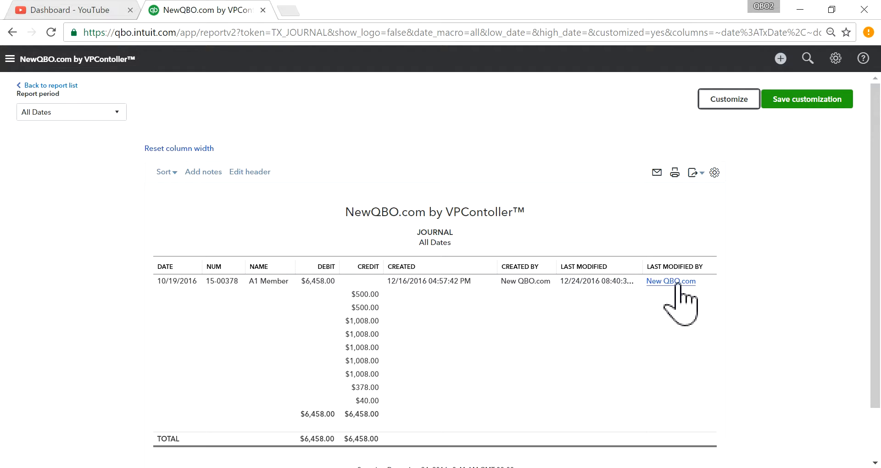
{"action": "mouse_move", "coordinate": [668, 296]}
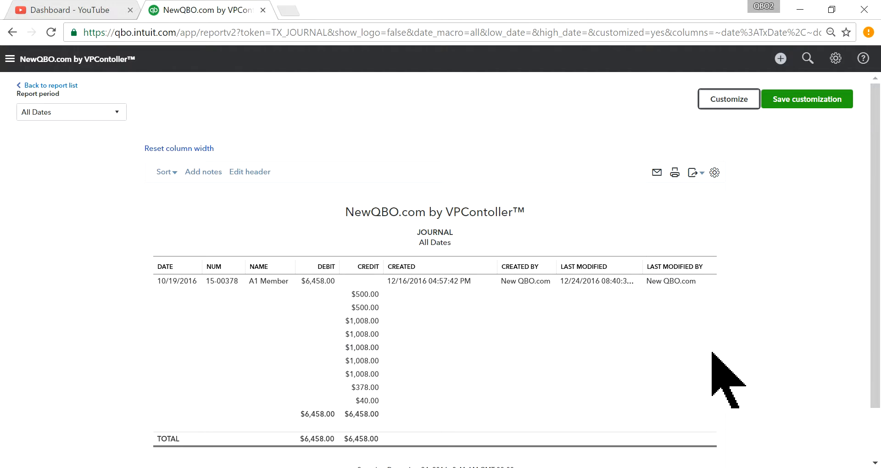
{"action": "mouse_move", "coordinate": [96, 114]}
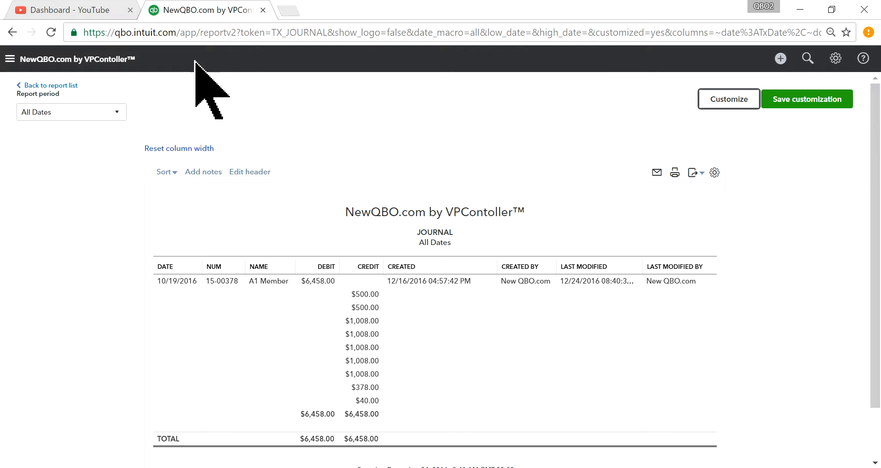
{"action": "mouse_move", "coordinate": [780, 59]}
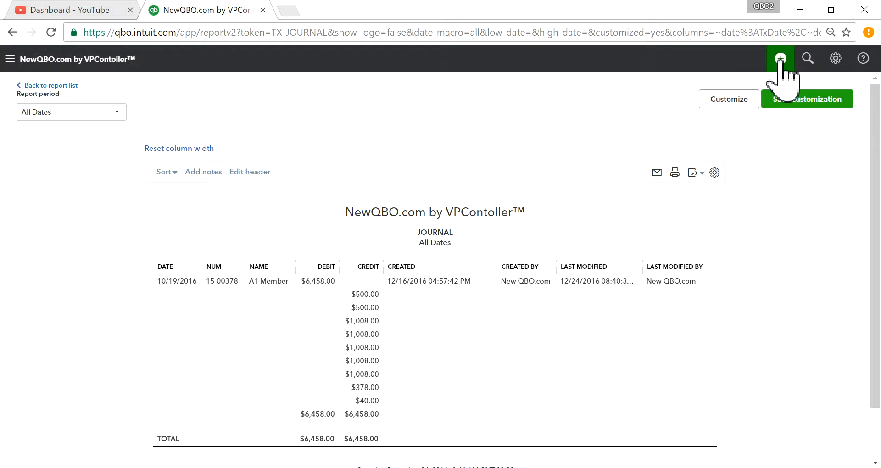
Customize the journal report to tick the Created By audit column and rerun it
{"action": "left_click", "coordinate": [780, 59]}
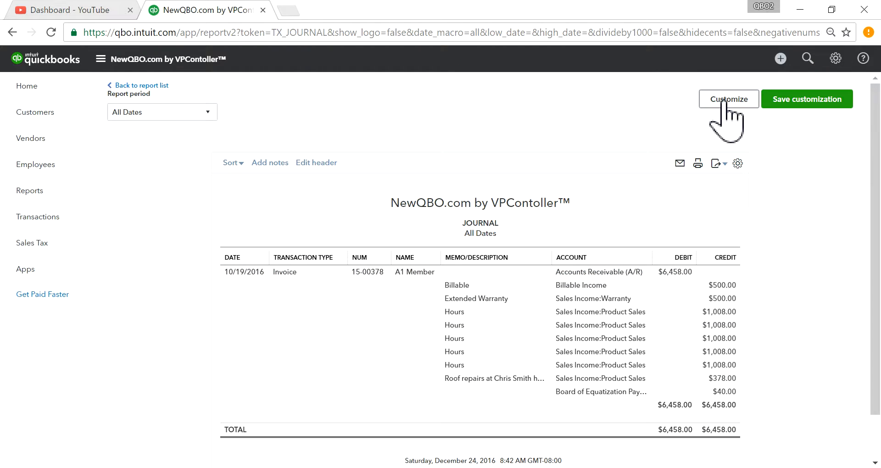
{"action": "left_click", "coordinate": [728, 99]}
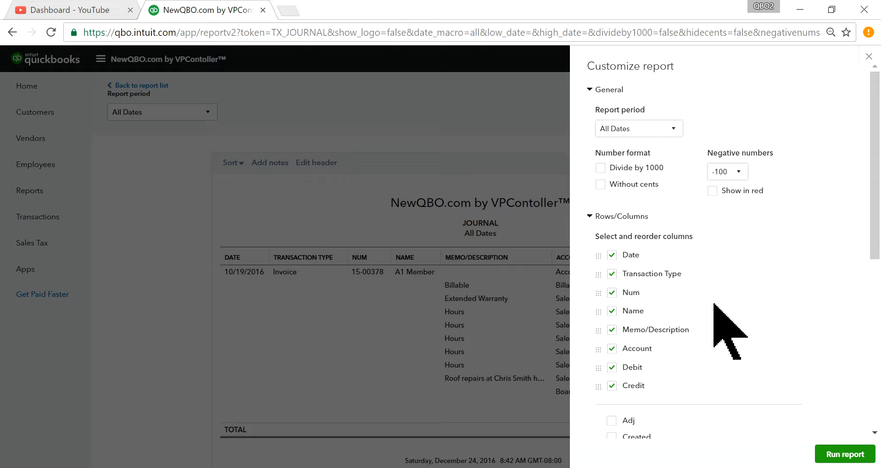
{"action": "scroll", "scroll_direction": "down", "scroll_amount": 3}
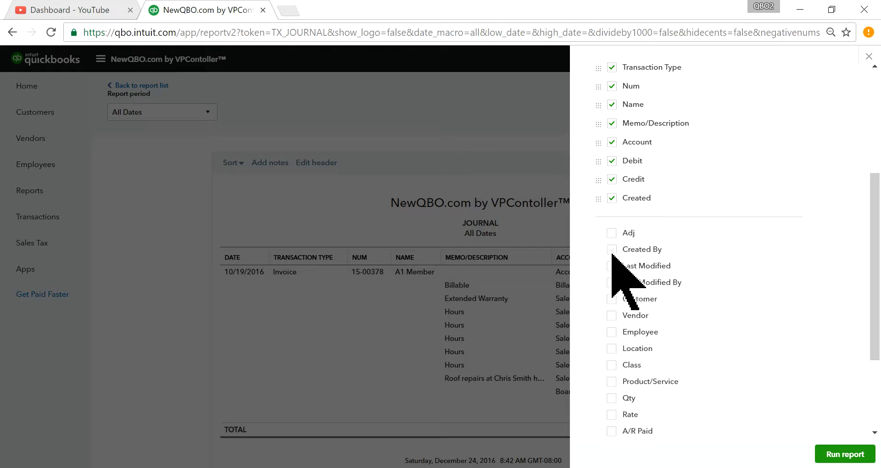
{"action": "left_click", "coordinate": [611, 250]}
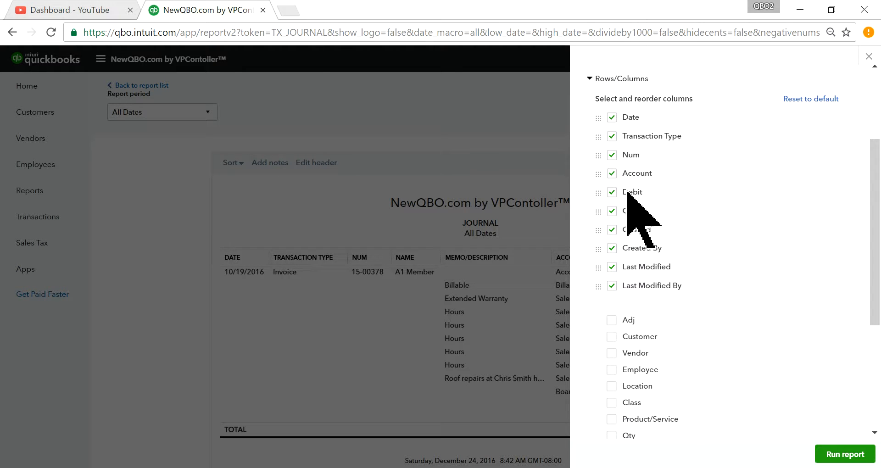
{"action": "left_click", "coordinate": [844, 453]}
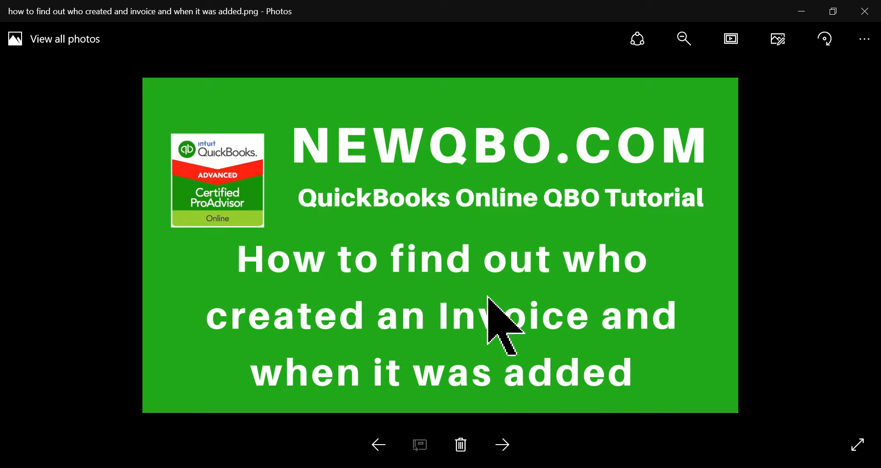
{"action": "mouse_move", "coordinate": [373, 183]}
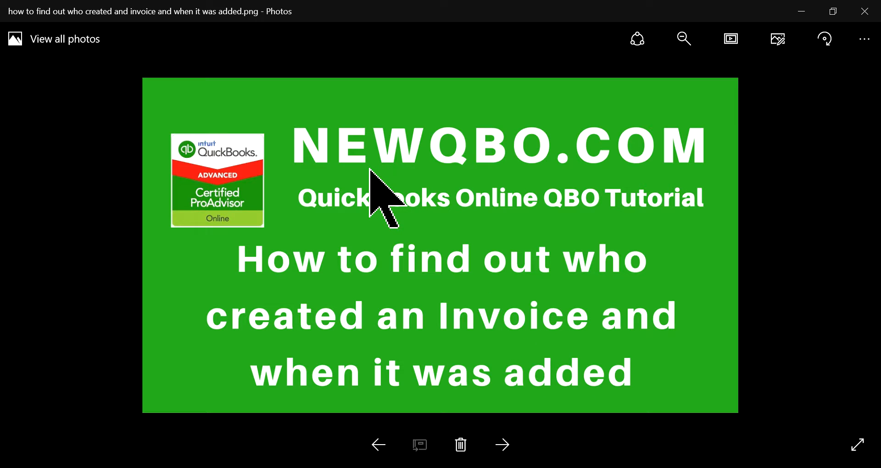